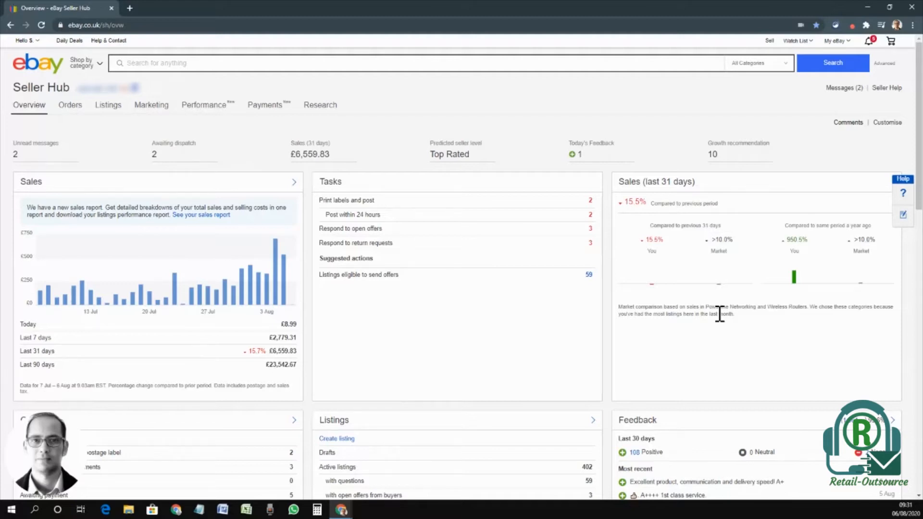
mouse_move(523, 296)
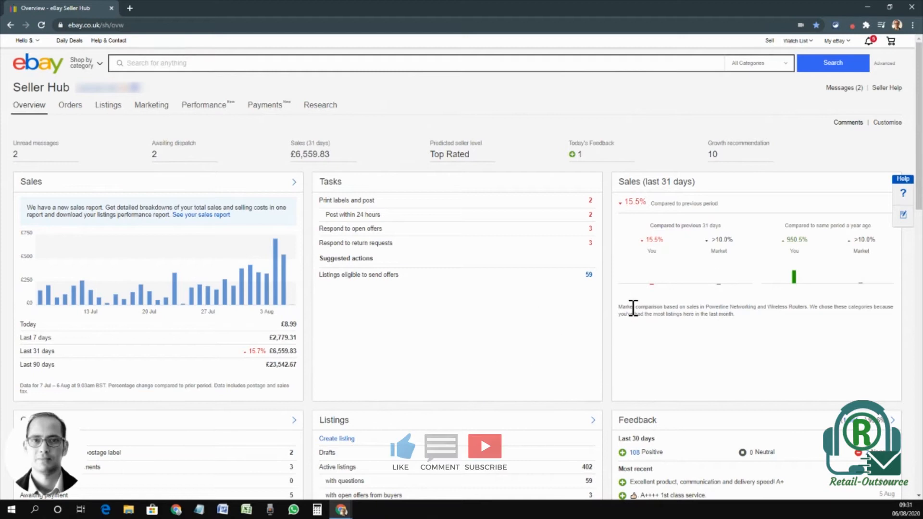
mouse_move(704, 369)
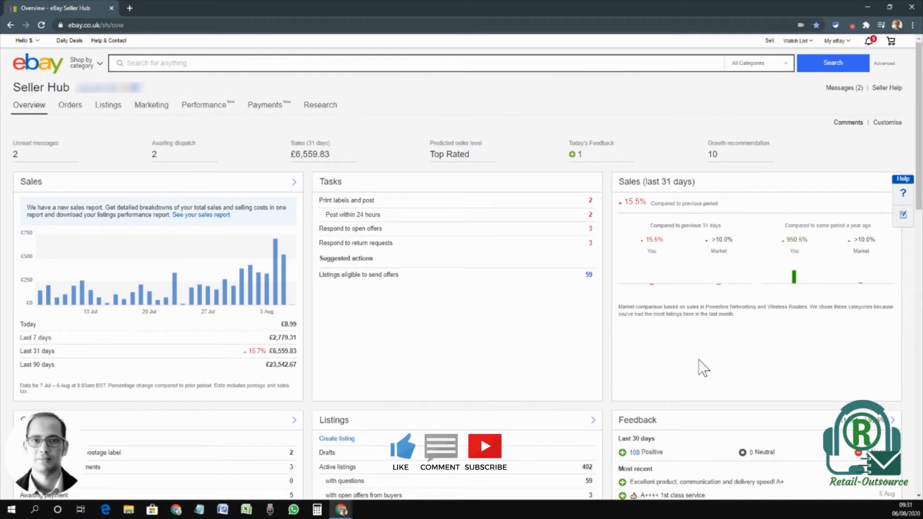
mouse_move(575, 370)
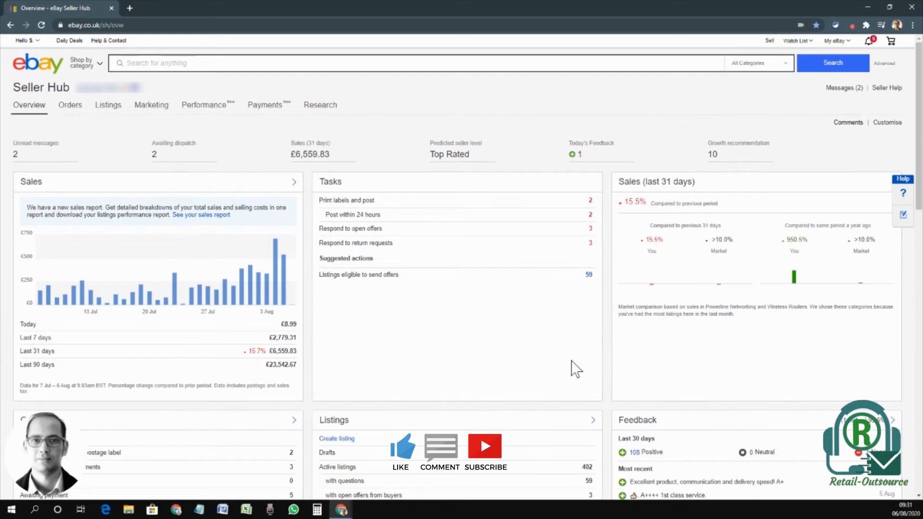
mouse_move(573, 368)
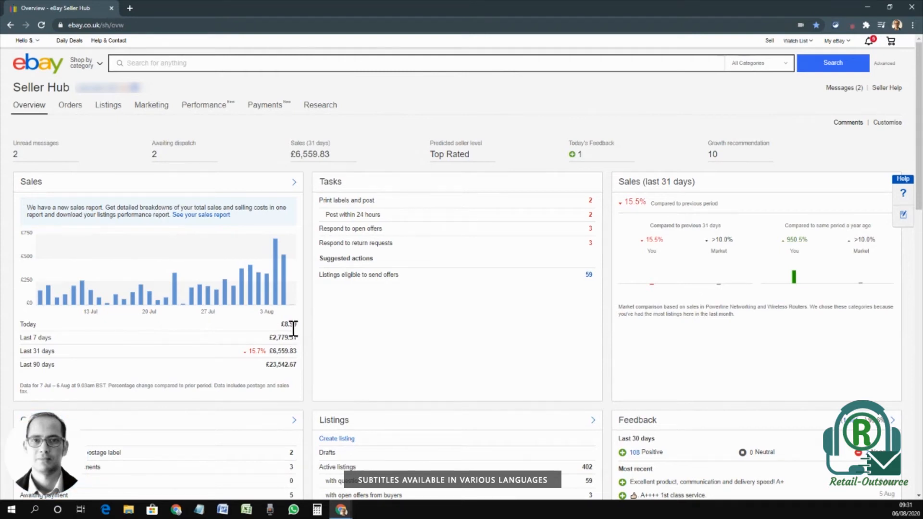
mouse_move(139, 199)
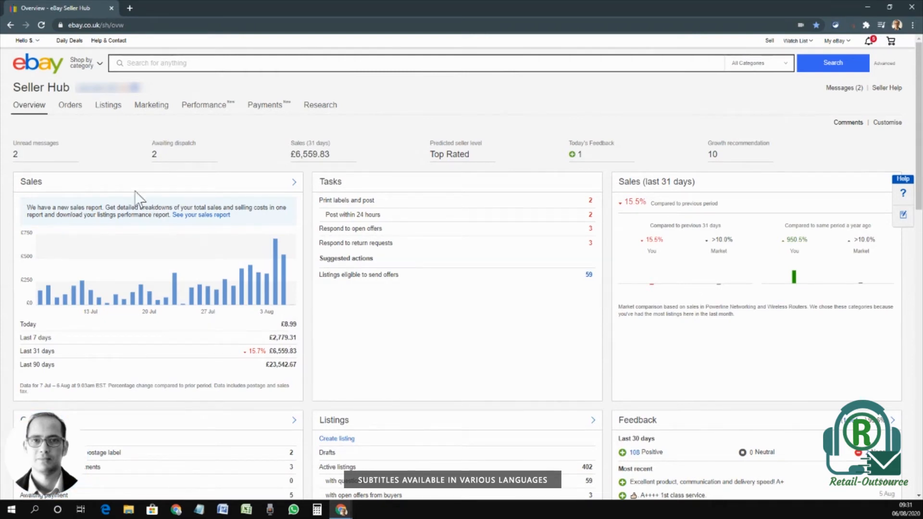
mouse_move(29, 105)
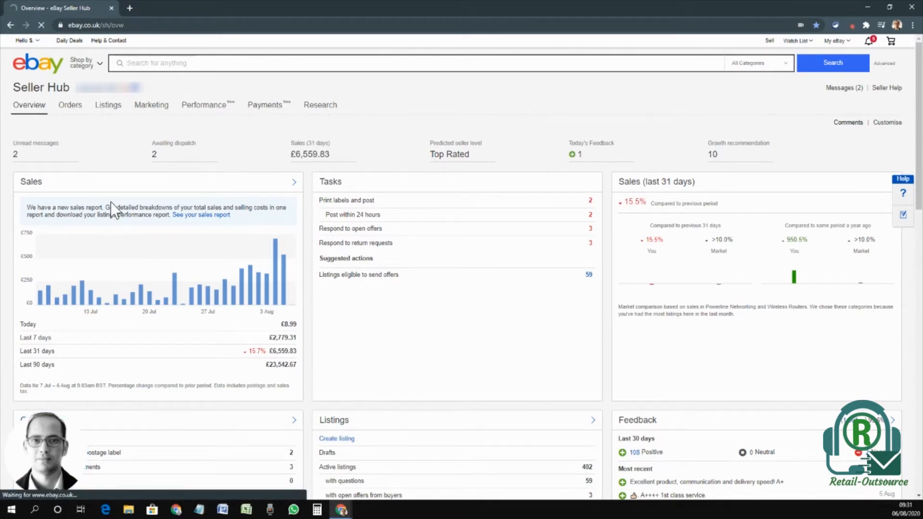
Show the Payments financial summary and close the 'How to manage your payouts on eBay' popup.
click(256, 105)
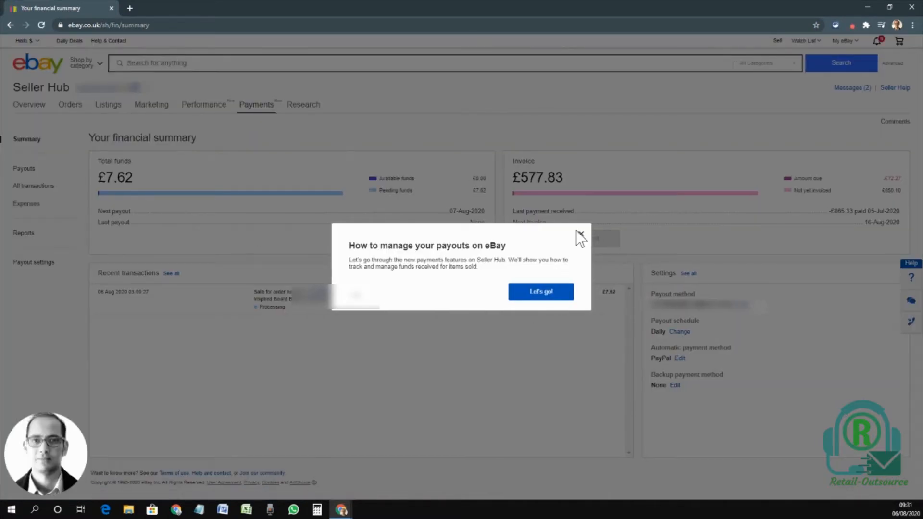
click(579, 233)
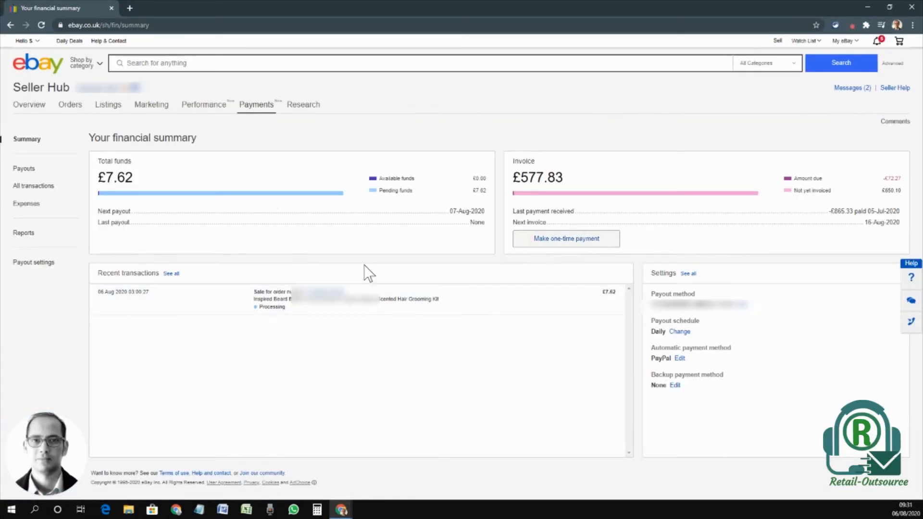
mouse_move(385, 266)
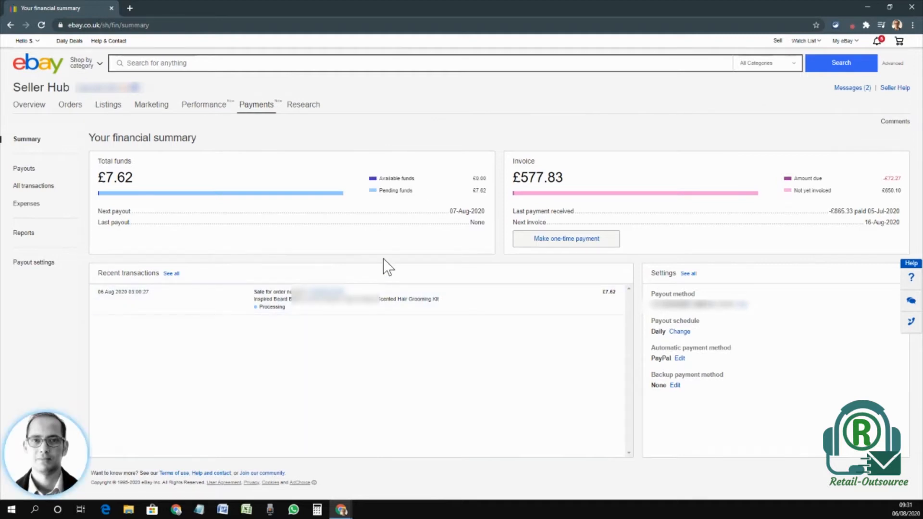
mouse_move(120, 285)
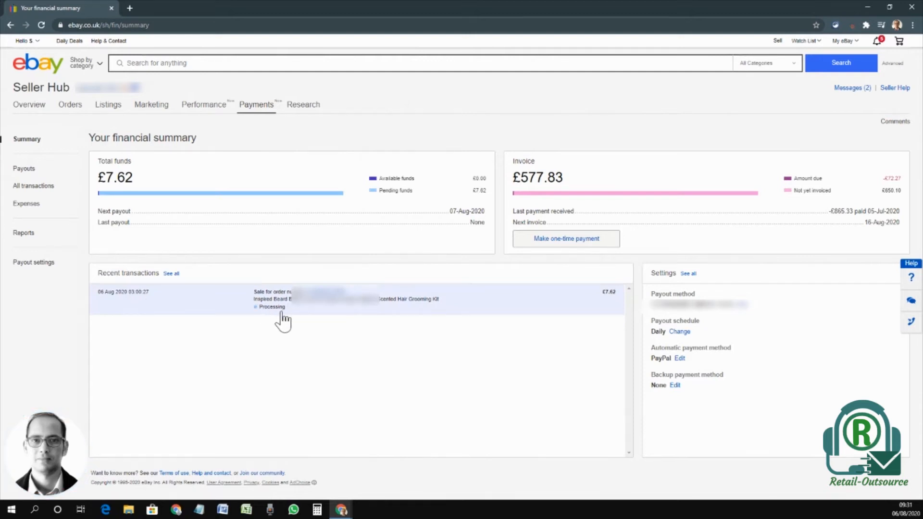
mouse_move(620, 309)
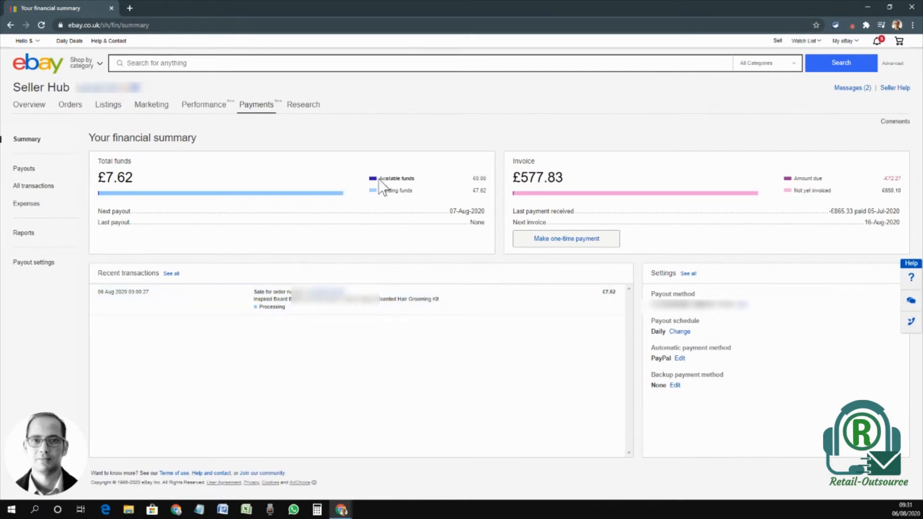
mouse_move(474, 194)
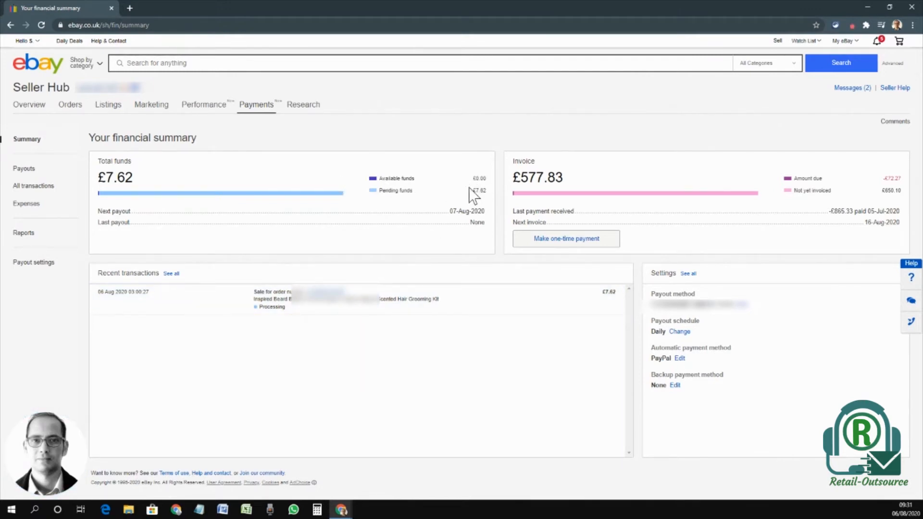
mouse_move(582, 262)
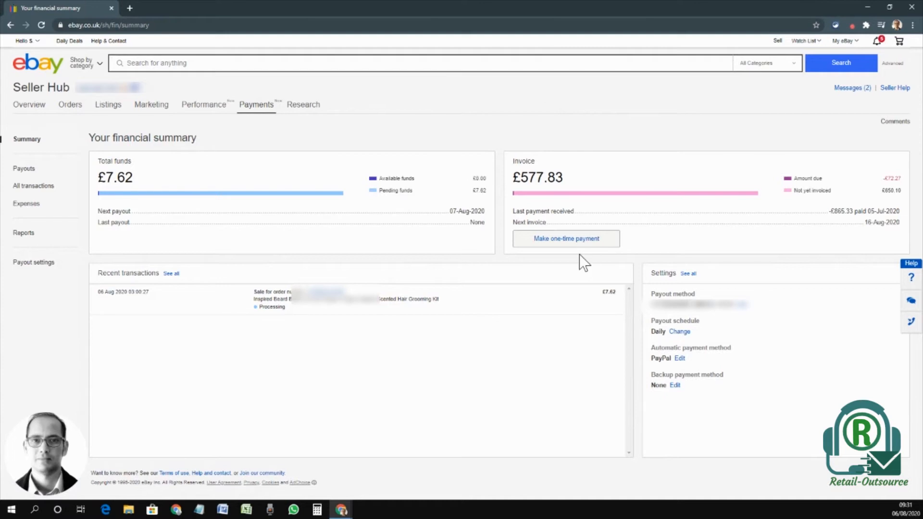
mouse_move(821, 237)
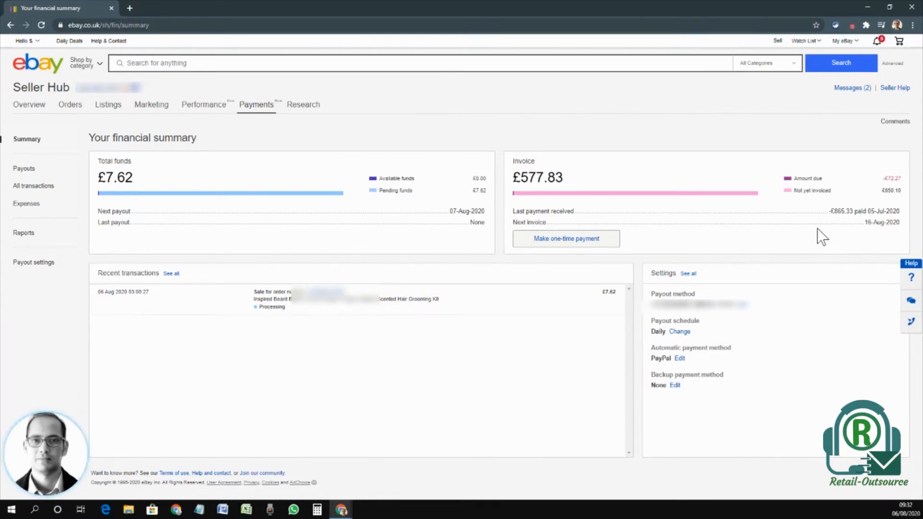
mouse_move(766, 224)
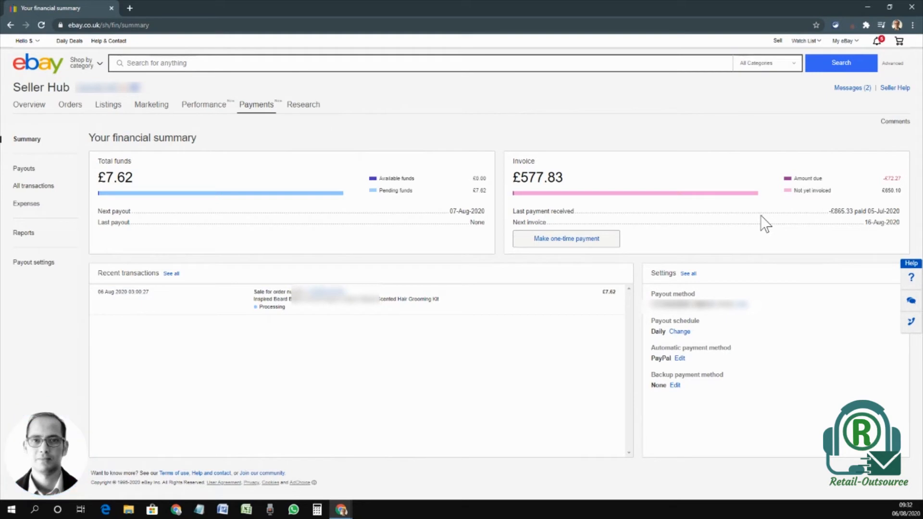
mouse_move(659, 412)
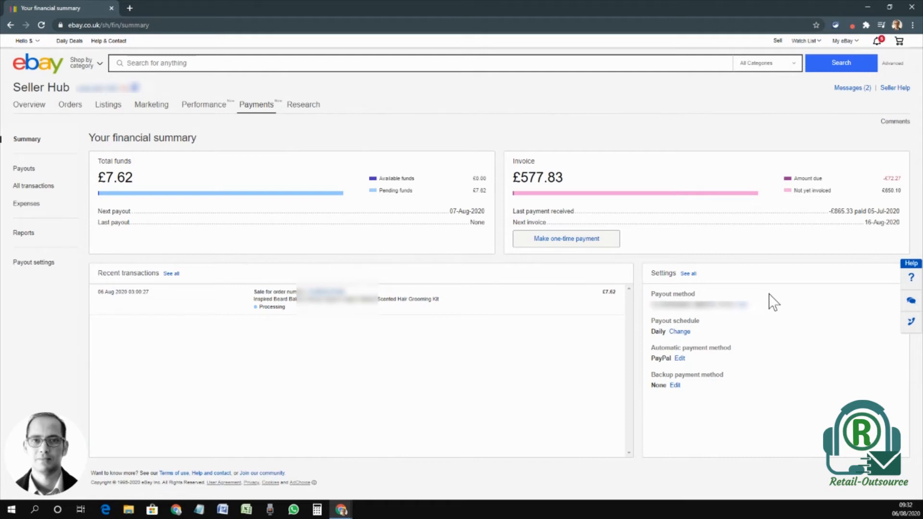
mouse_move(751, 346)
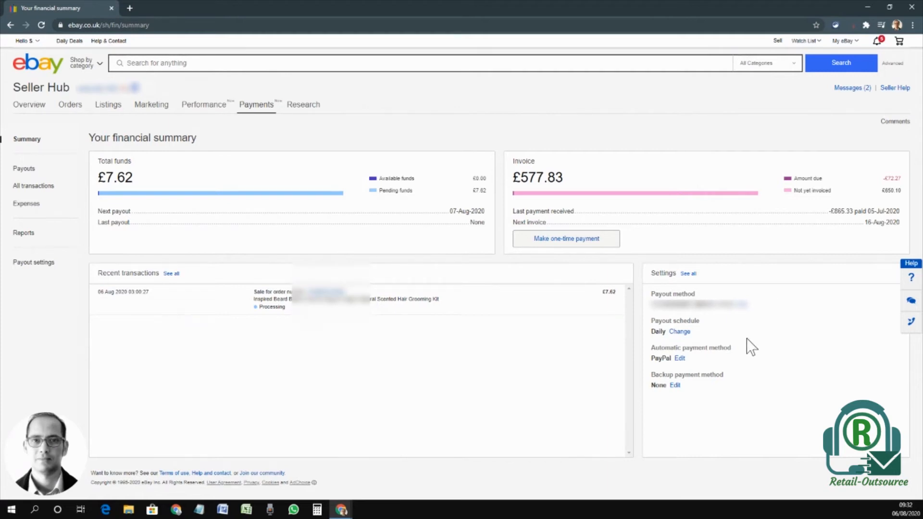
mouse_move(687, 323)
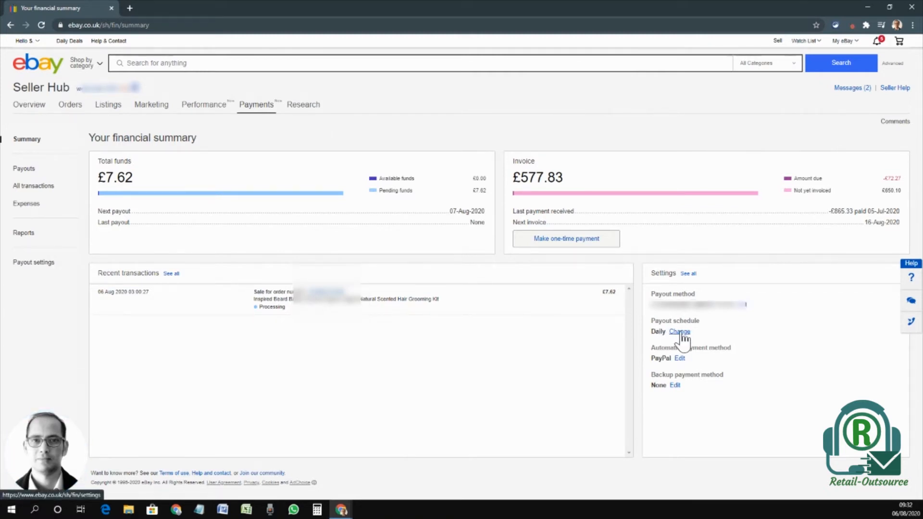
In Payout settings, preview the payout schedule unchanged, then edit the automatic payment method.
click(679, 331)
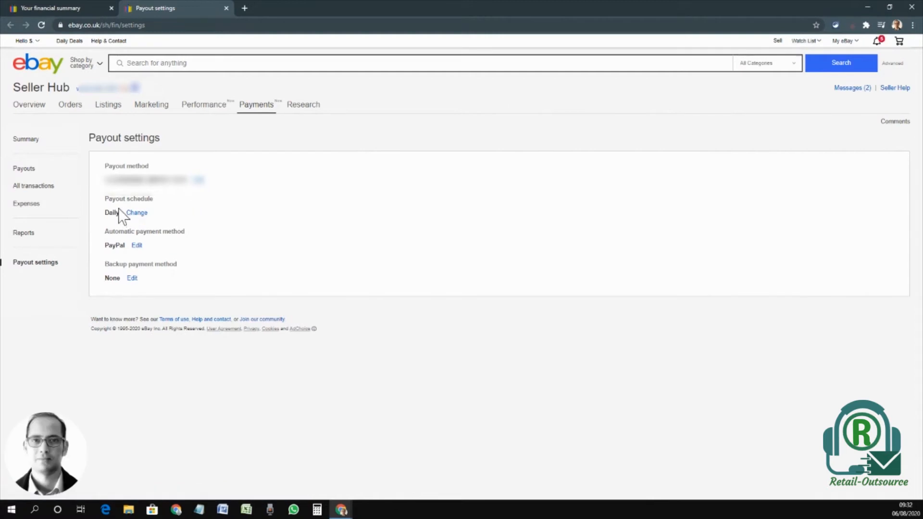
click(137, 213)
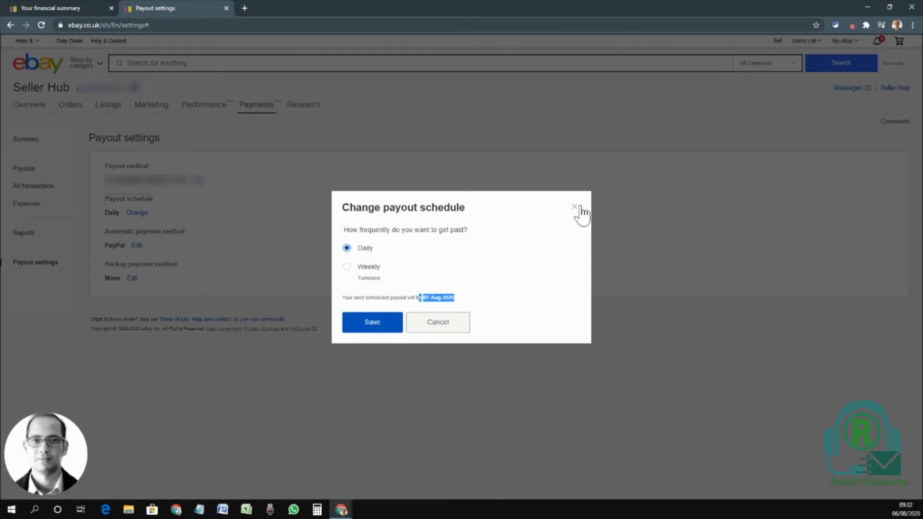
click(575, 206)
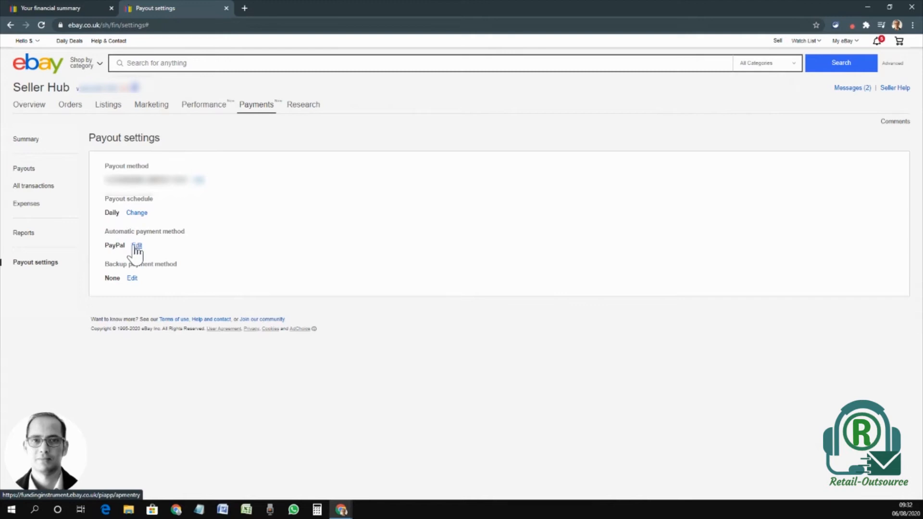
mouse_move(199, 273)
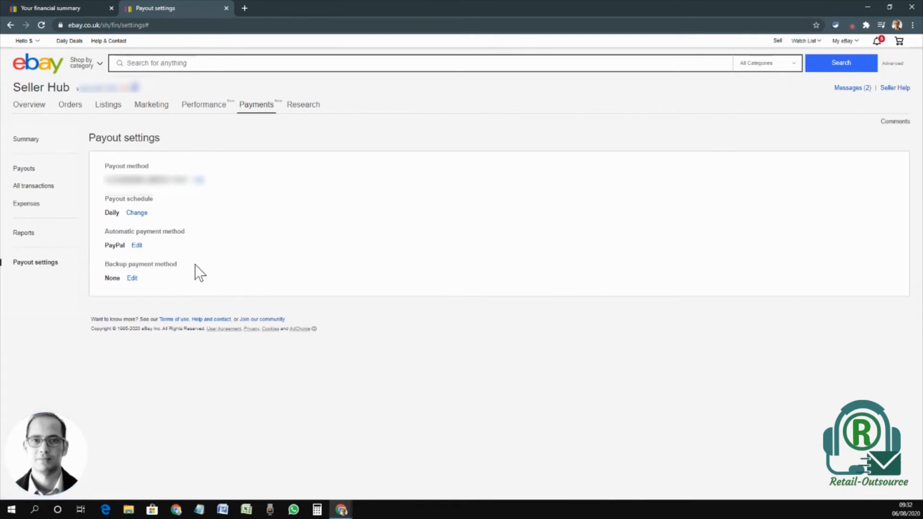
mouse_move(429, 262)
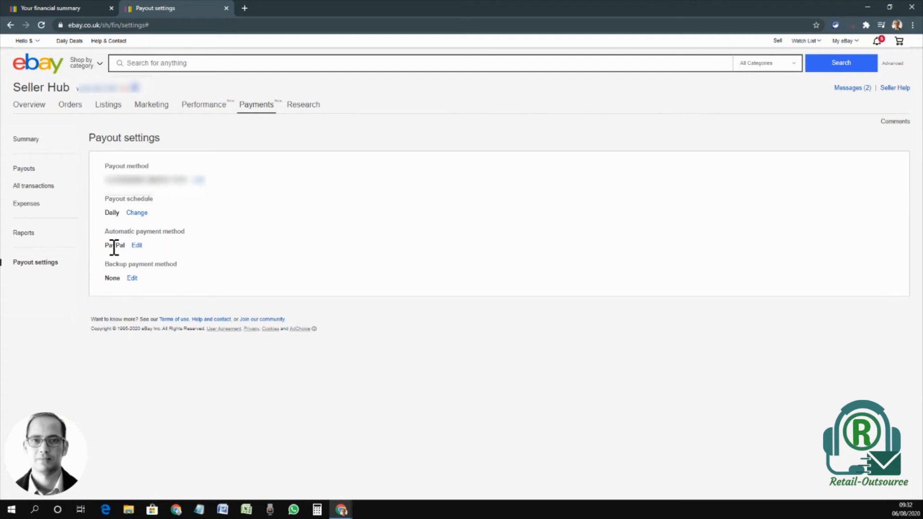
mouse_move(134, 294)
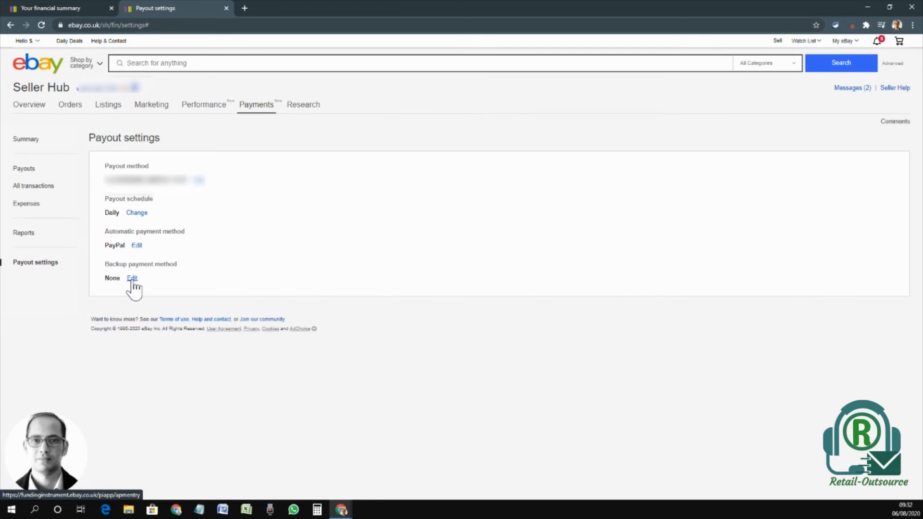
mouse_move(533, 204)
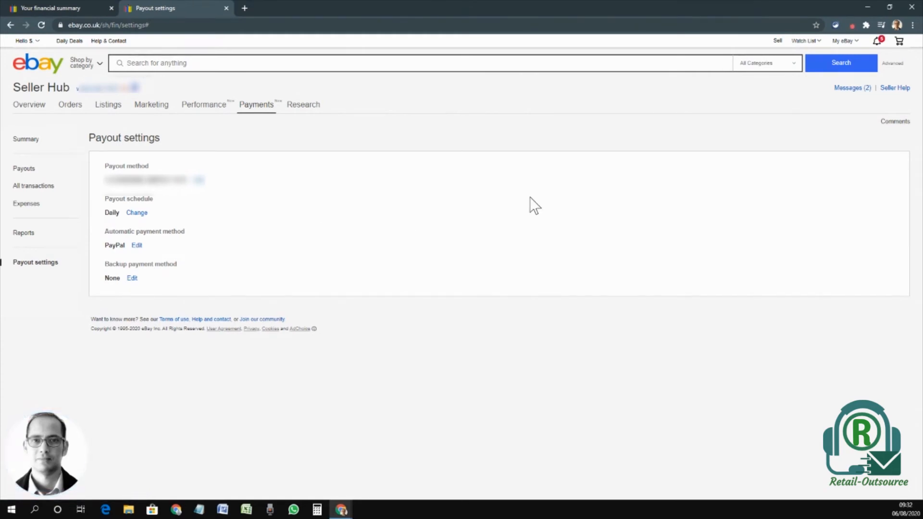
mouse_move(141, 283)
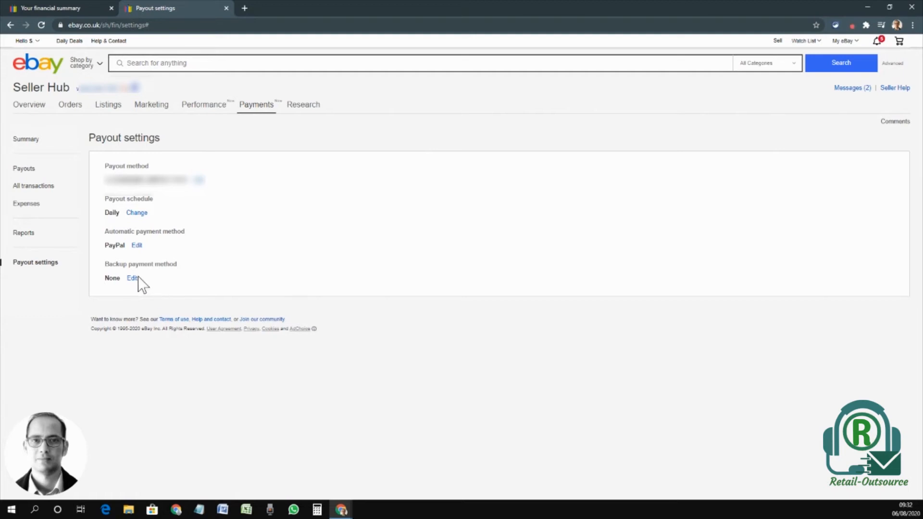
mouse_move(132, 277)
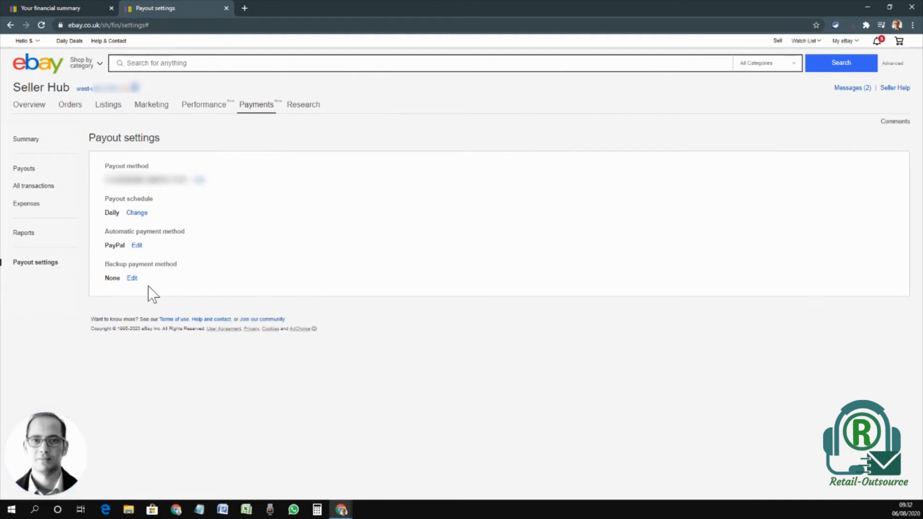
click(136, 244)
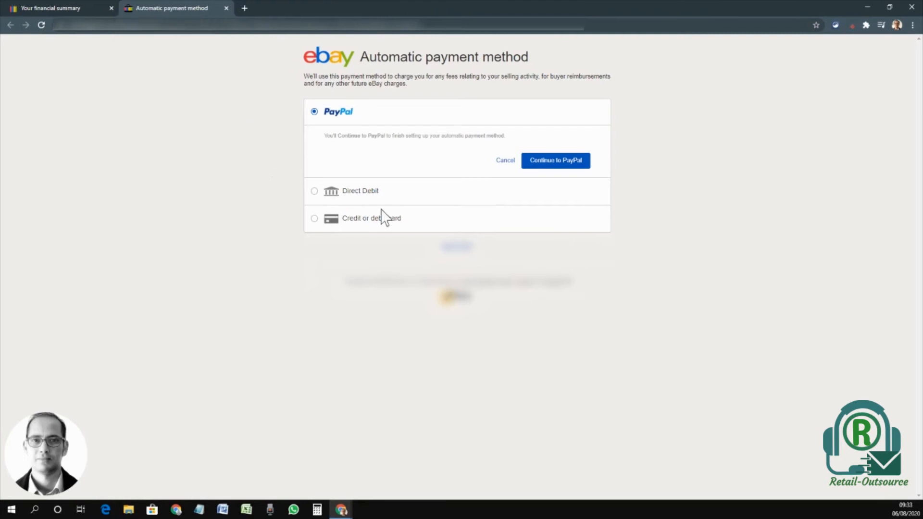
mouse_move(558, 190)
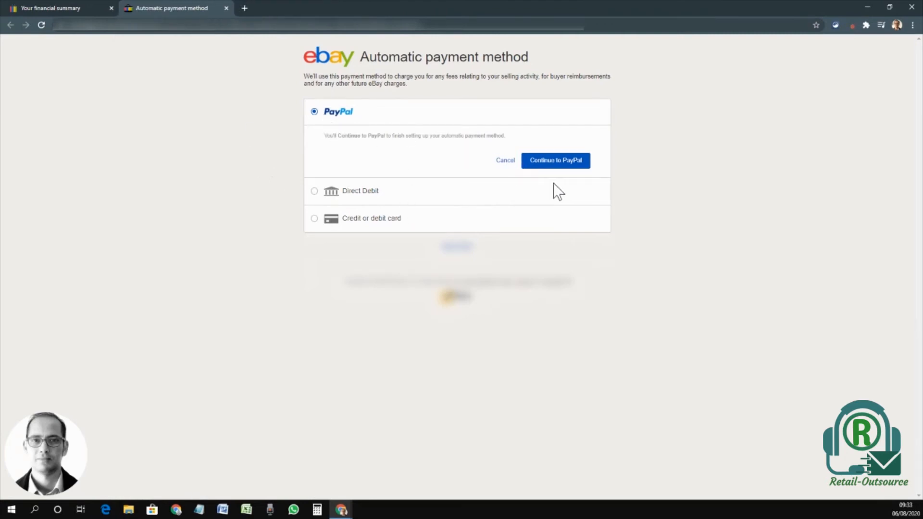
mouse_move(316, 195)
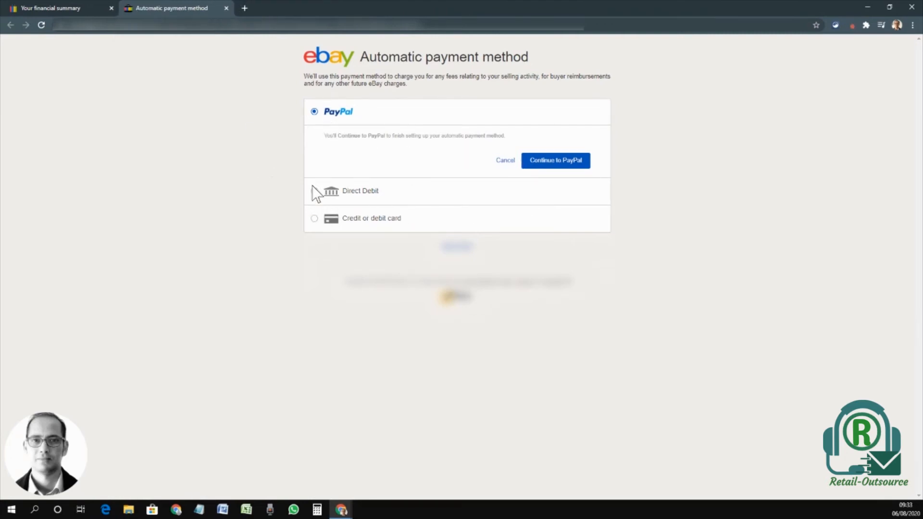
Preview the credit/debit card option, keep PayPal as the automatic method, and return to the summary.
click(314, 218)
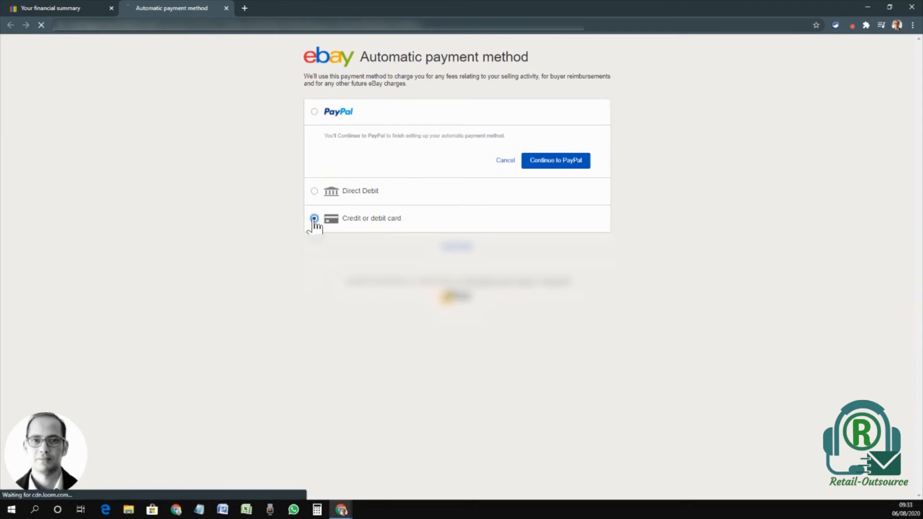
click(314, 218)
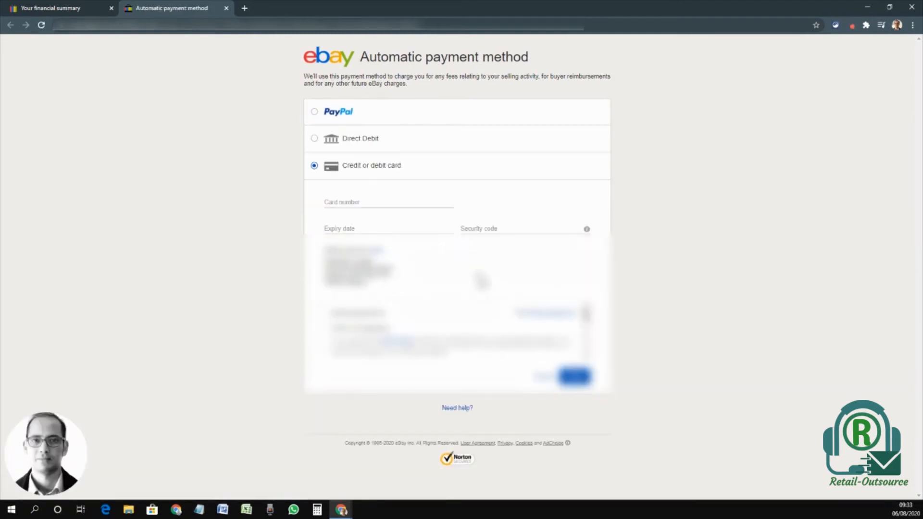
click(315, 111)
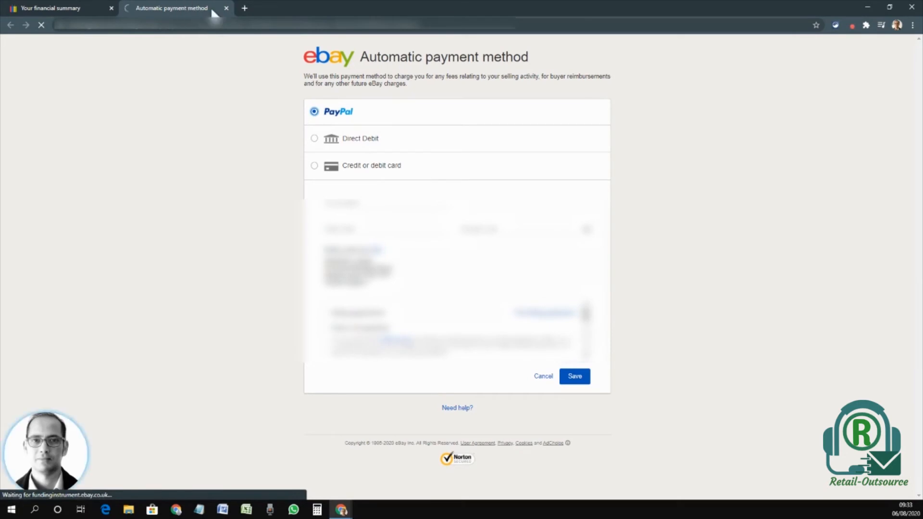
click(53, 7)
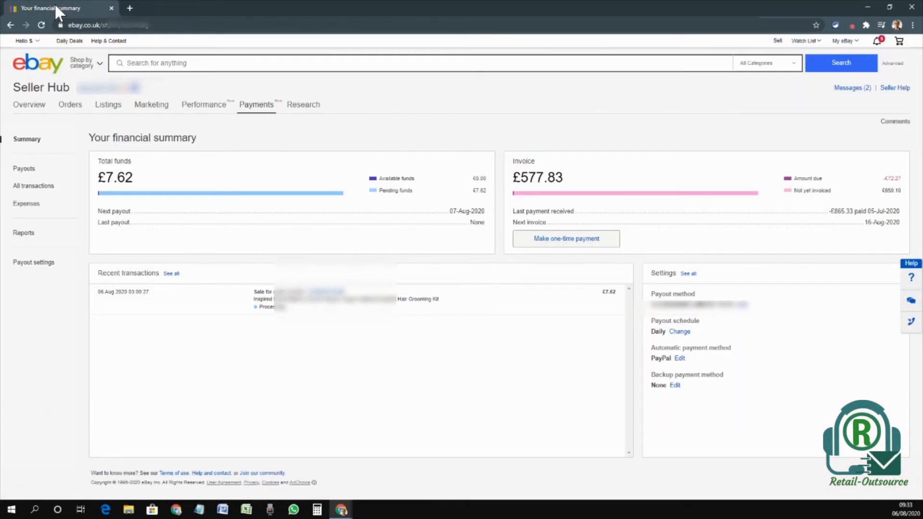
mouse_move(268, 341)
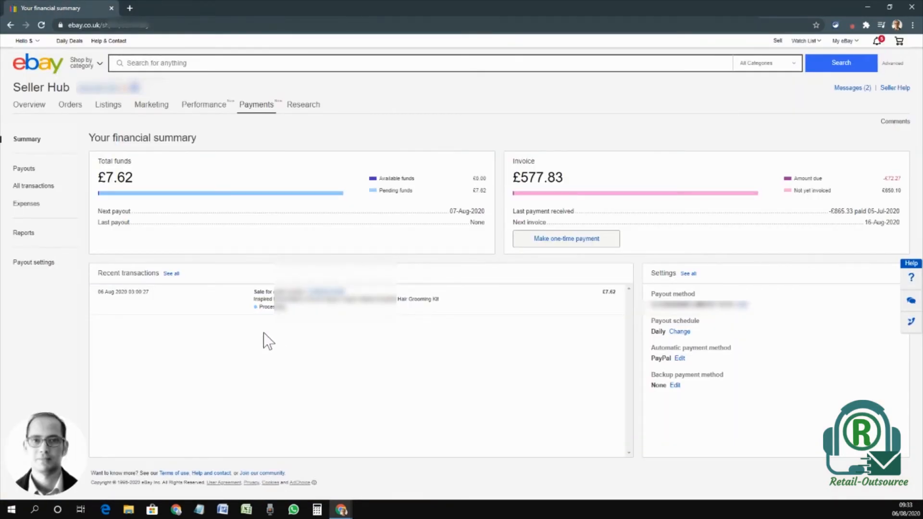
mouse_move(351, 360)
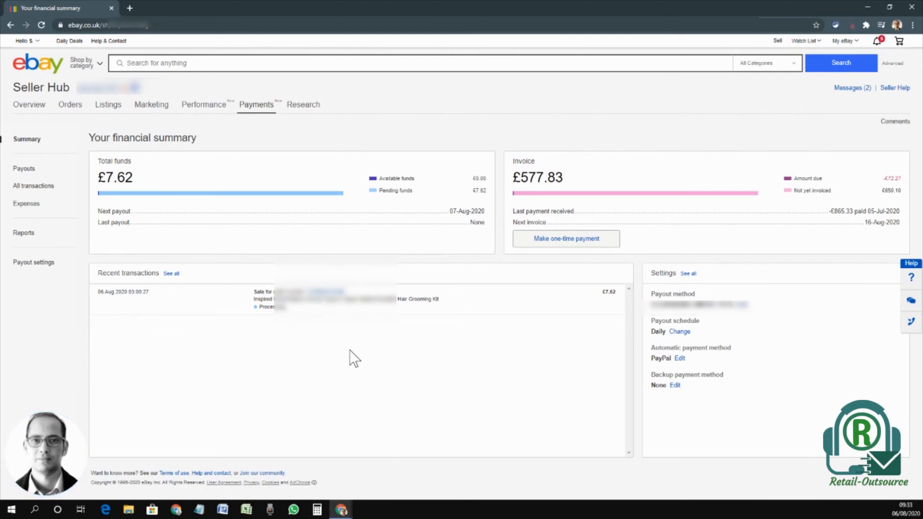
mouse_move(327, 299)
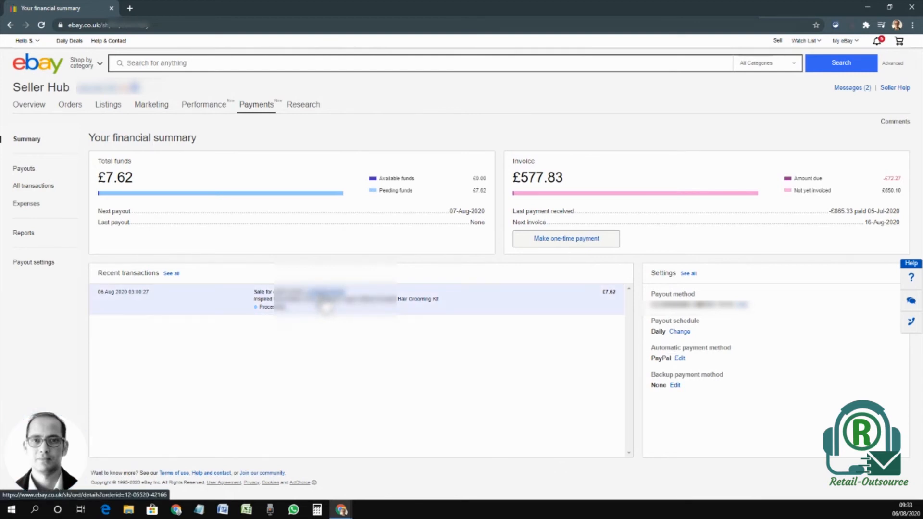
Open the 06 Aug 2020 £7.62 sale from Recent transactions.
click(327, 299)
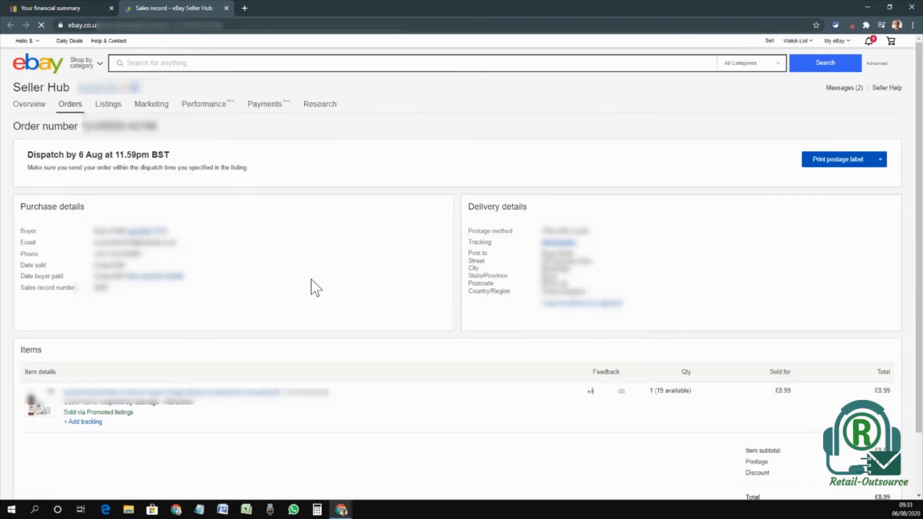
Scroll the order page and open the pending funds record for its £7.62 payment.
scroll(down, 3)
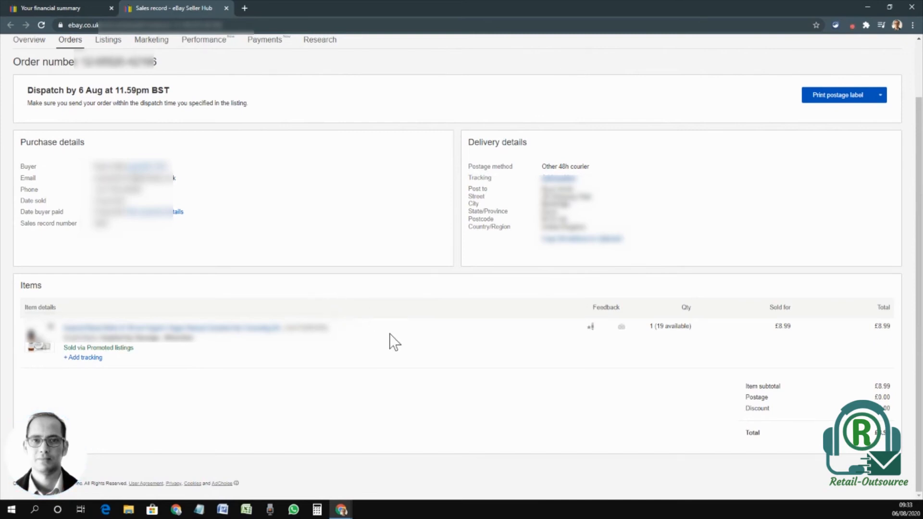
mouse_move(53, 213)
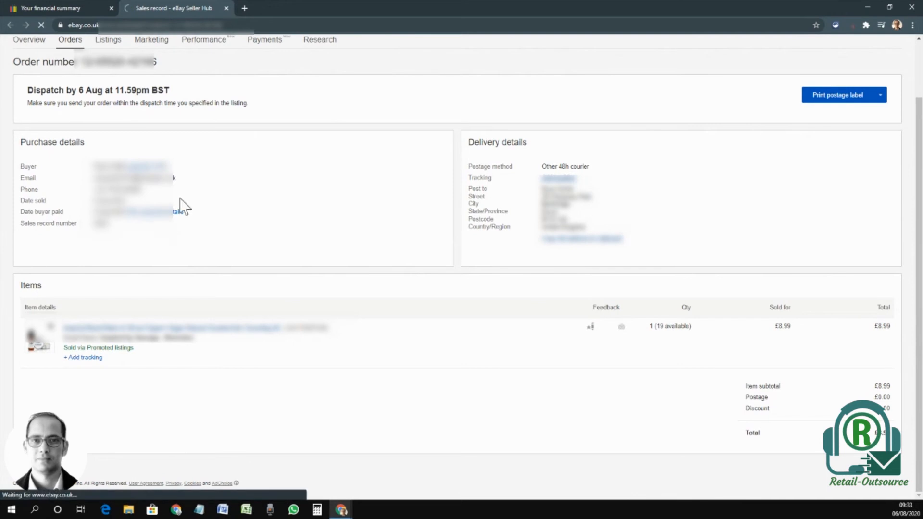
click(264, 39)
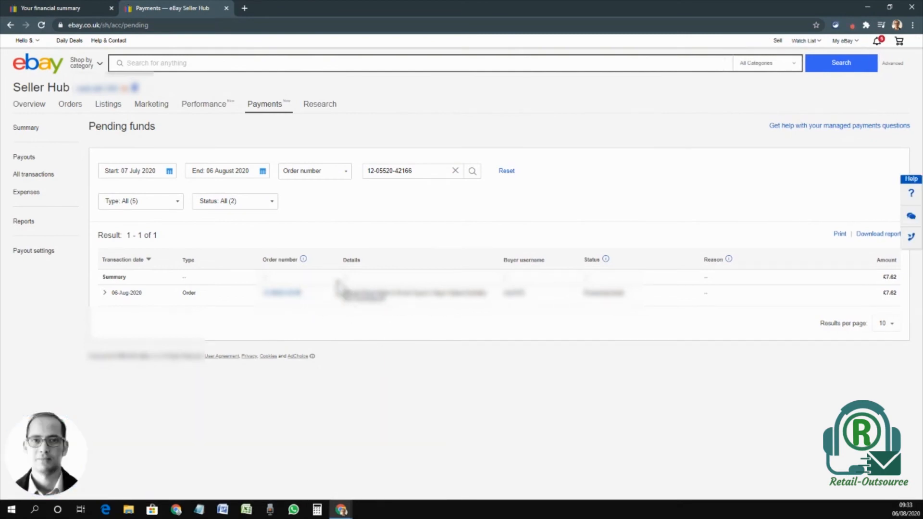
mouse_move(905, 277)
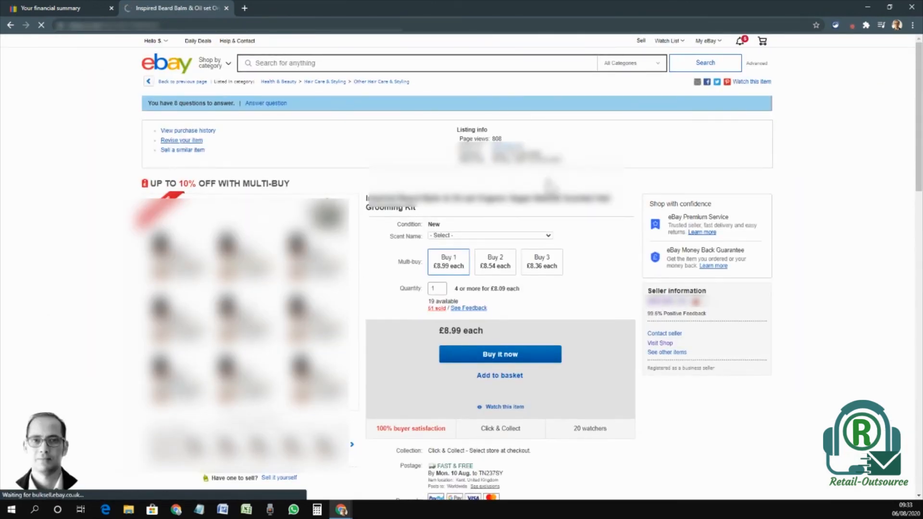
Revise the beard balm listing to require immediate Buy it now payment, then return to the summary.
click(181, 140)
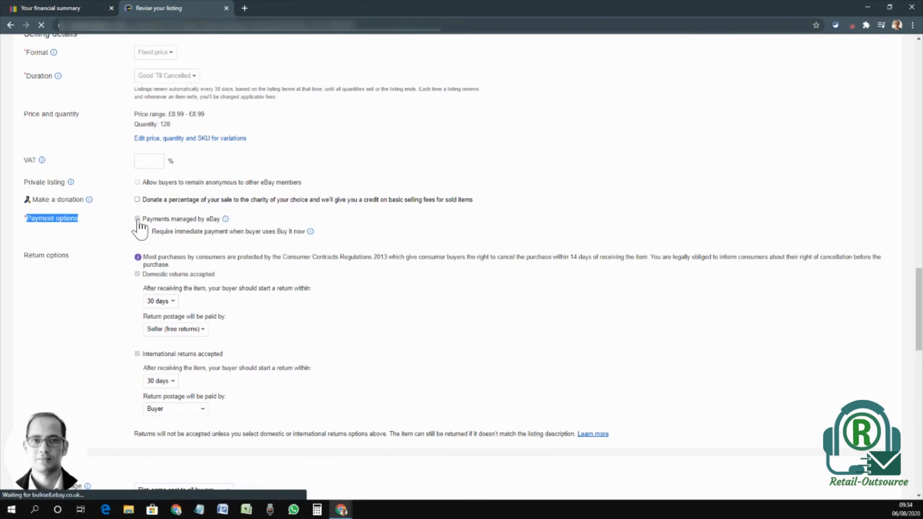
click(146, 230)
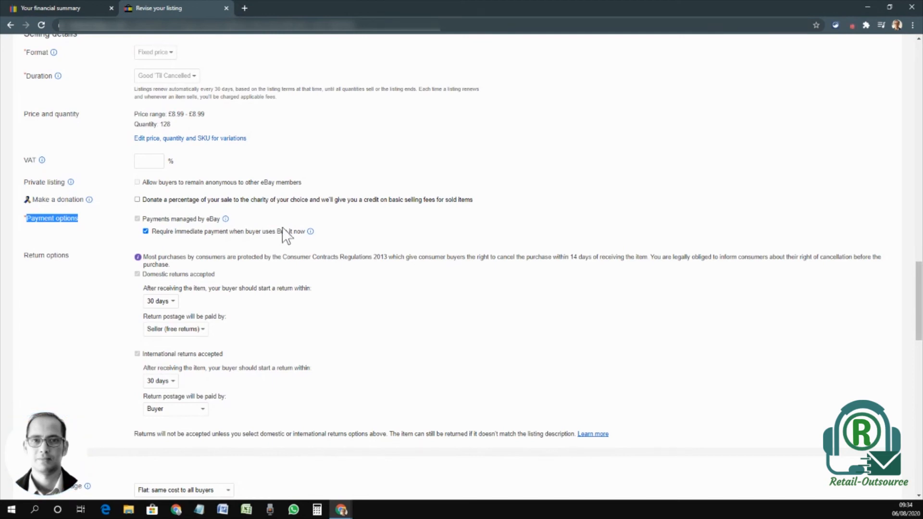
click(53, 8)
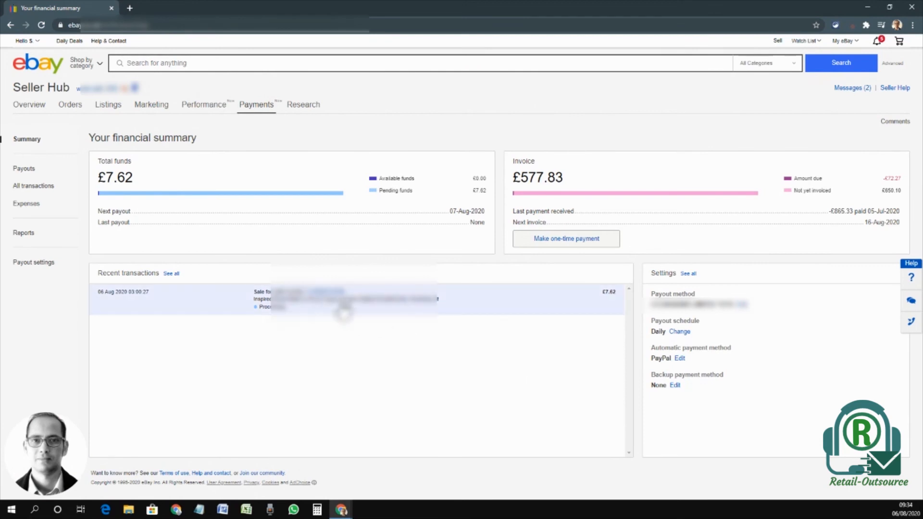
Open the £8.99 sale's transaction details, highlight the £1.37 fees, and scroll to the breakdown.
click(347, 299)
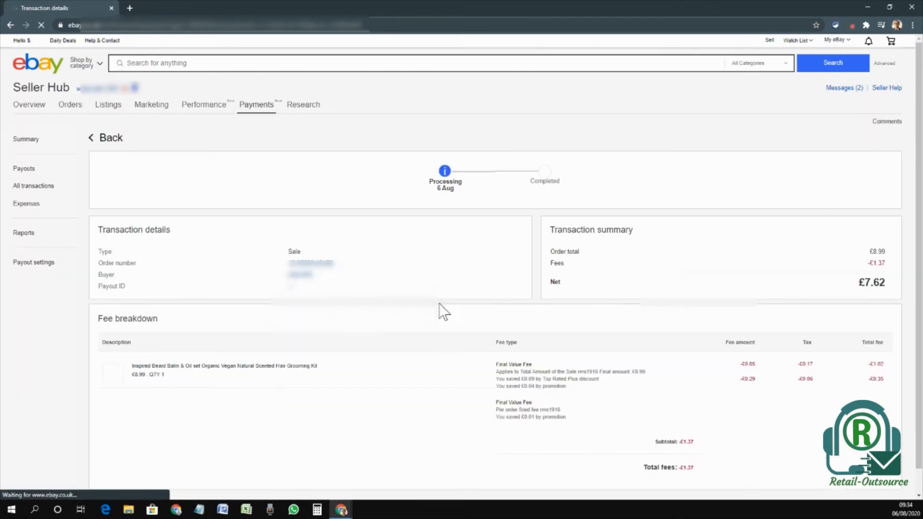
double_click(556, 263)
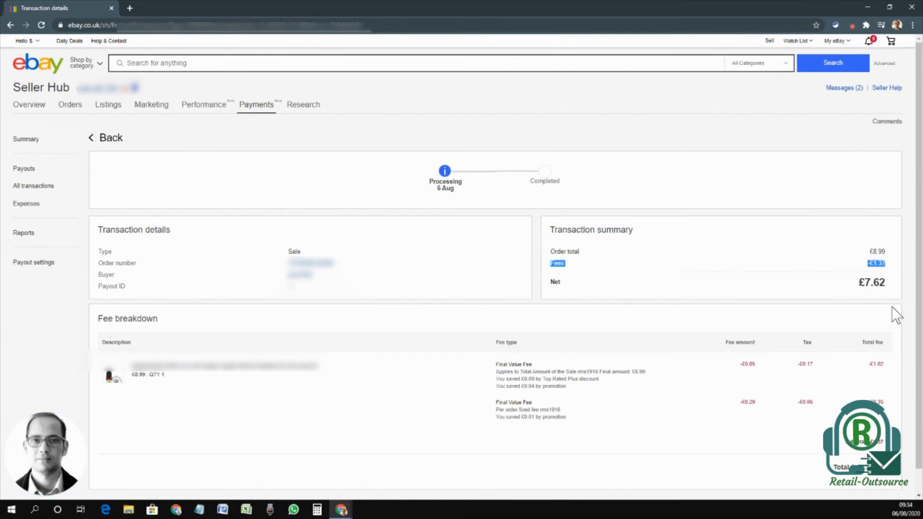
mouse_move(594, 421)
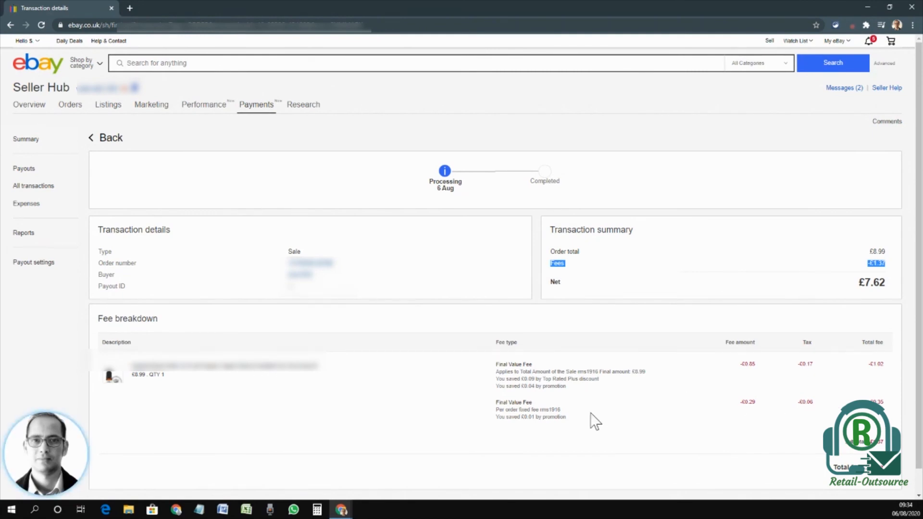
scroll(down, 3)
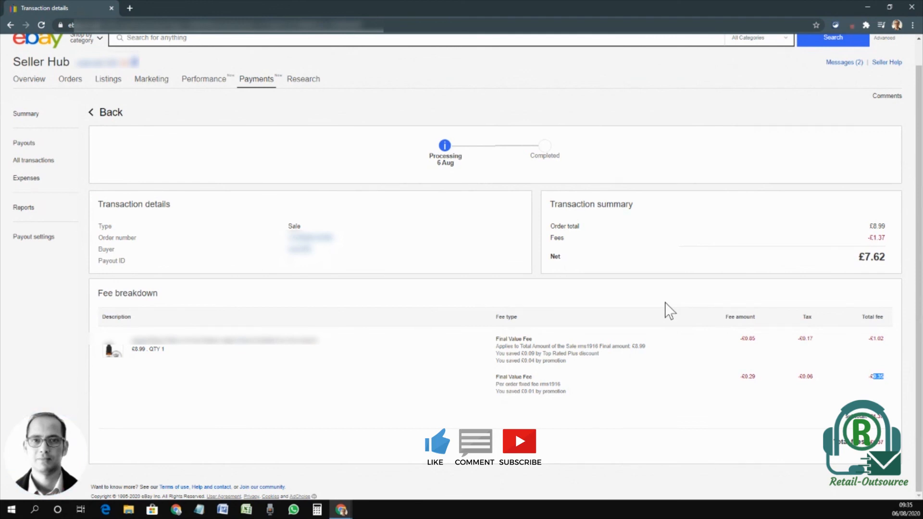
mouse_move(590, 310)
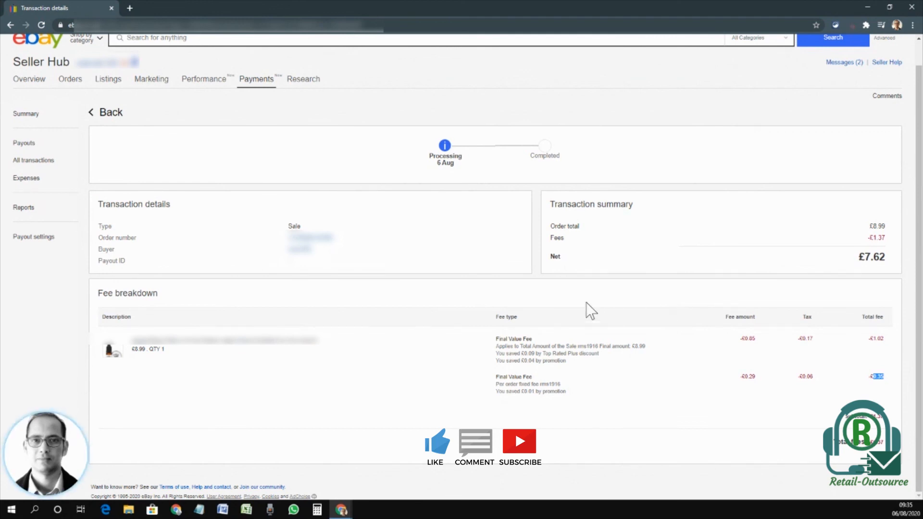
mouse_move(853, 28)
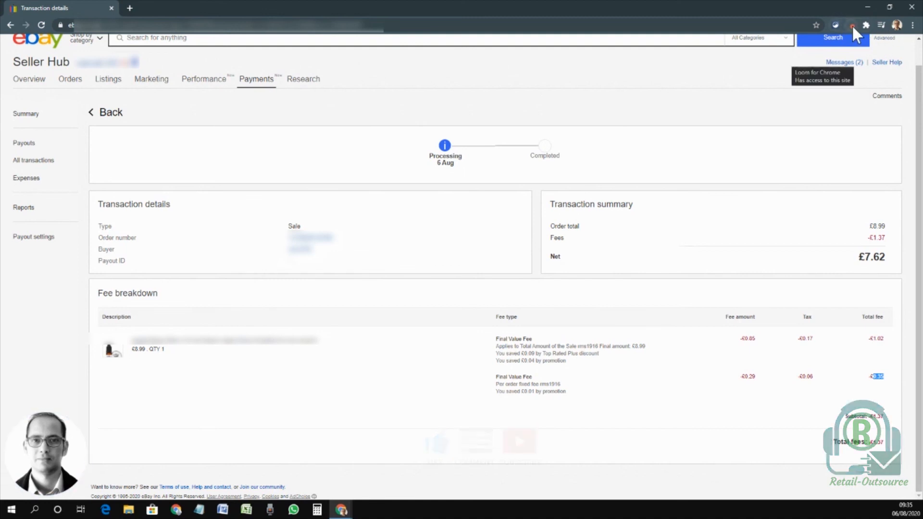